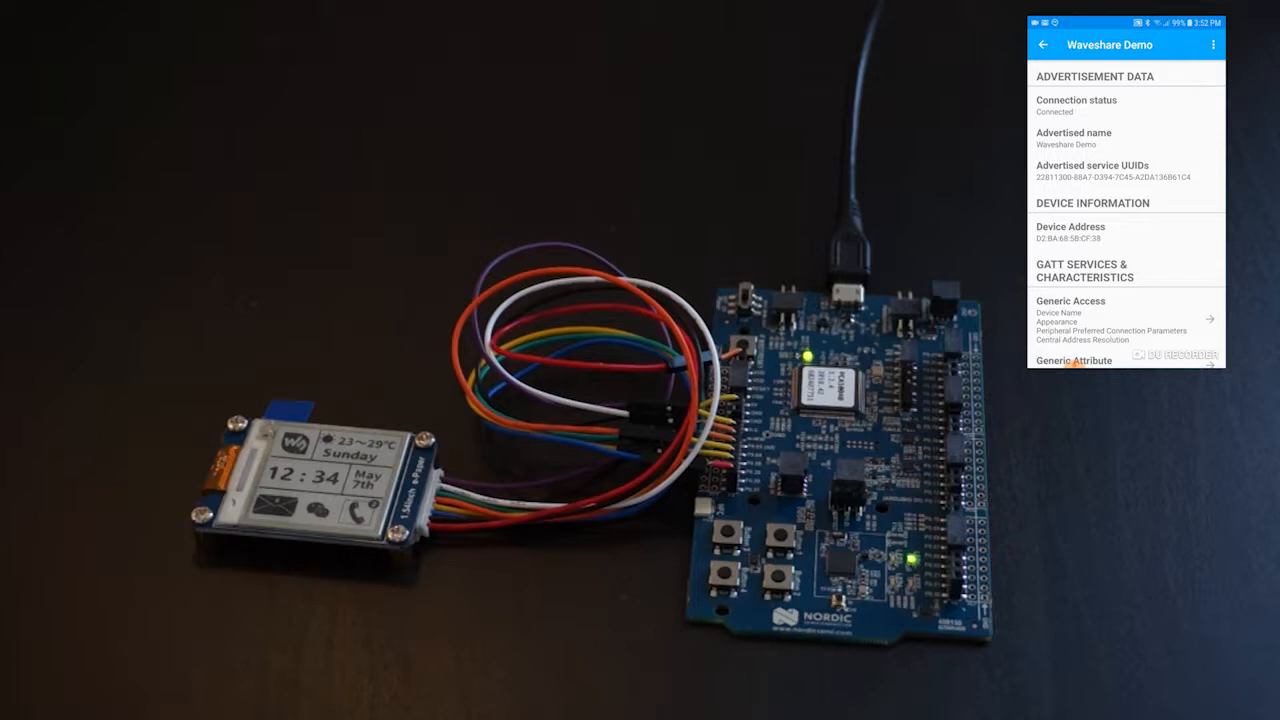
- Scroll the Waveshare Demo page down to the custom 22811300 service
scroll(down, 3)
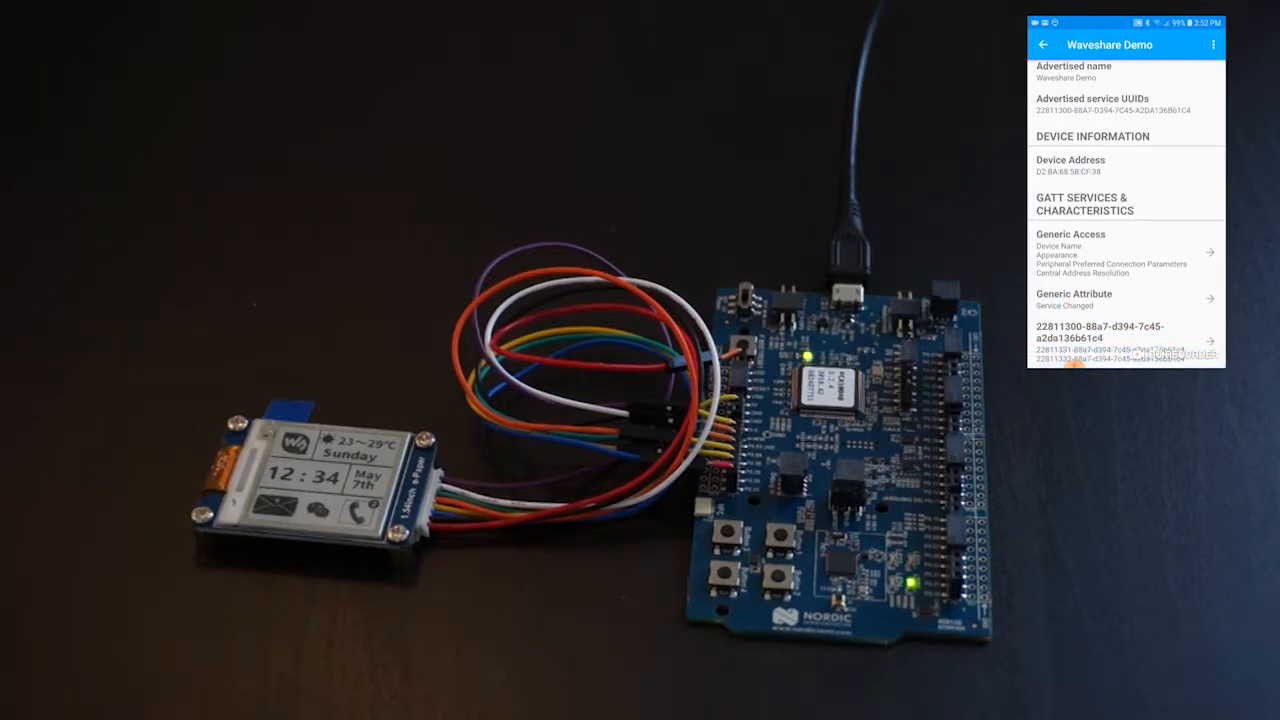
click(1100, 335)
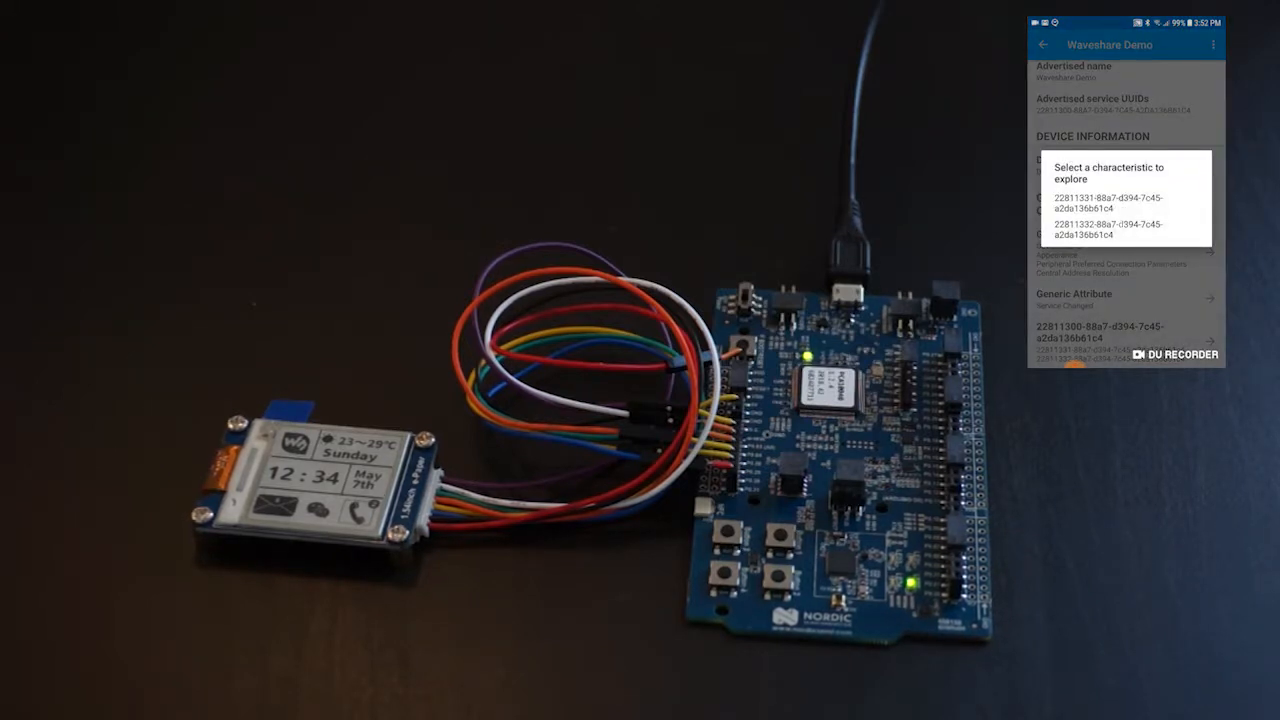
click(1108, 229)
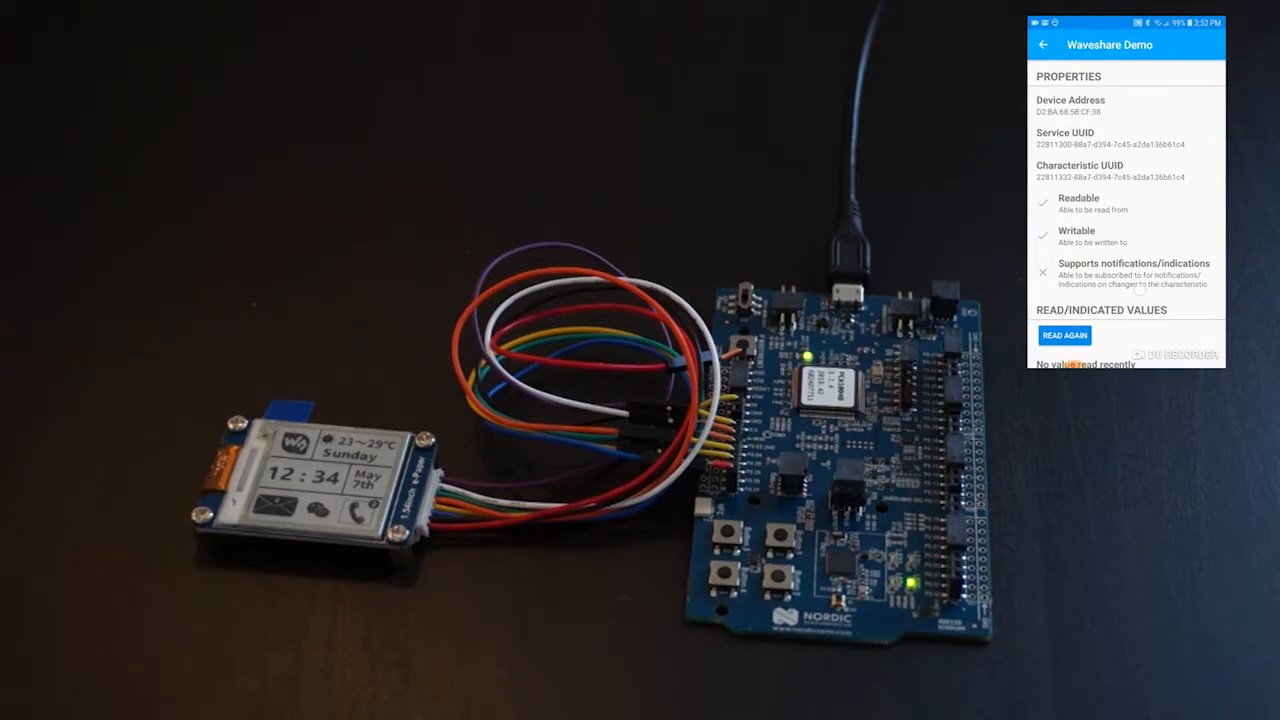
scroll(down, 3)
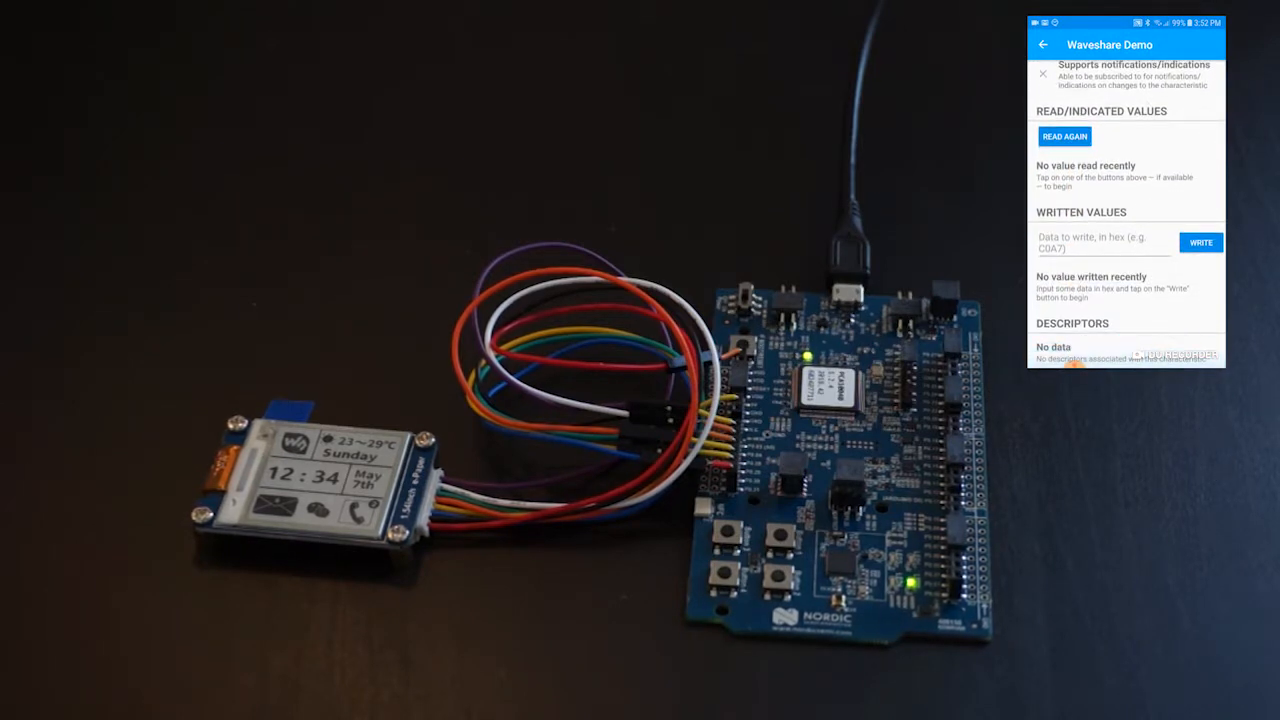
click(1100, 245)
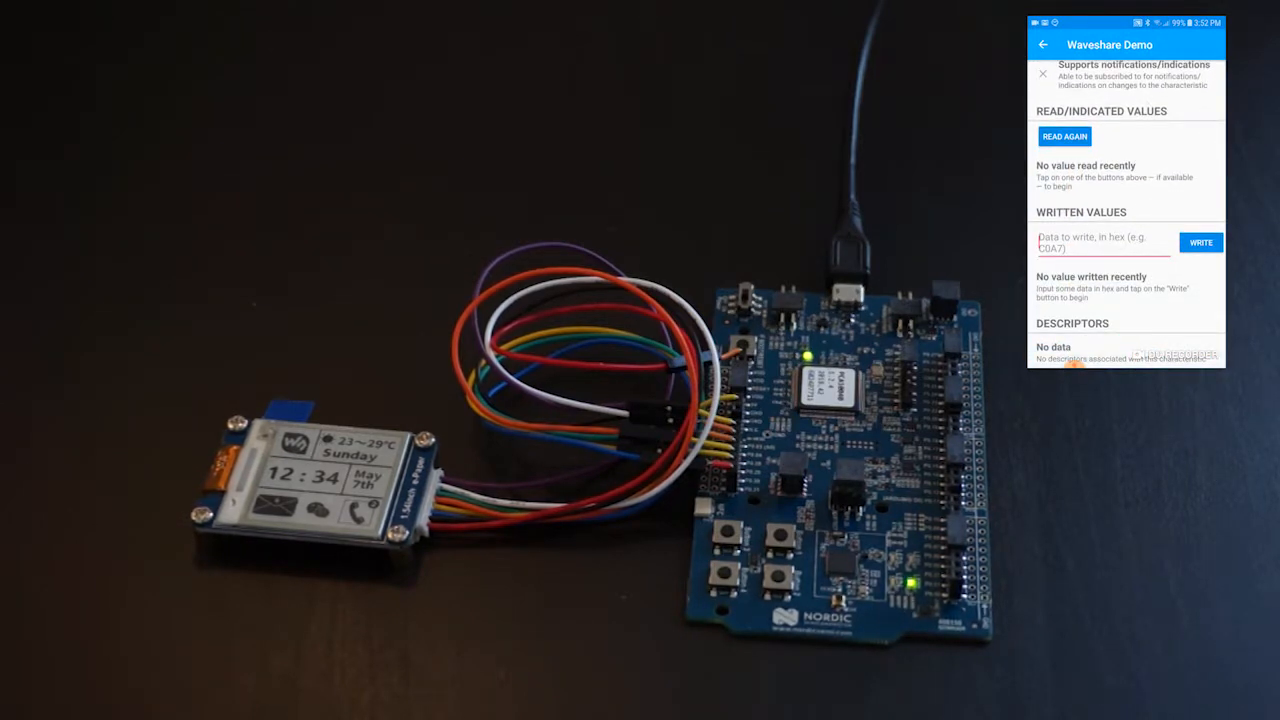
click(1200, 242)
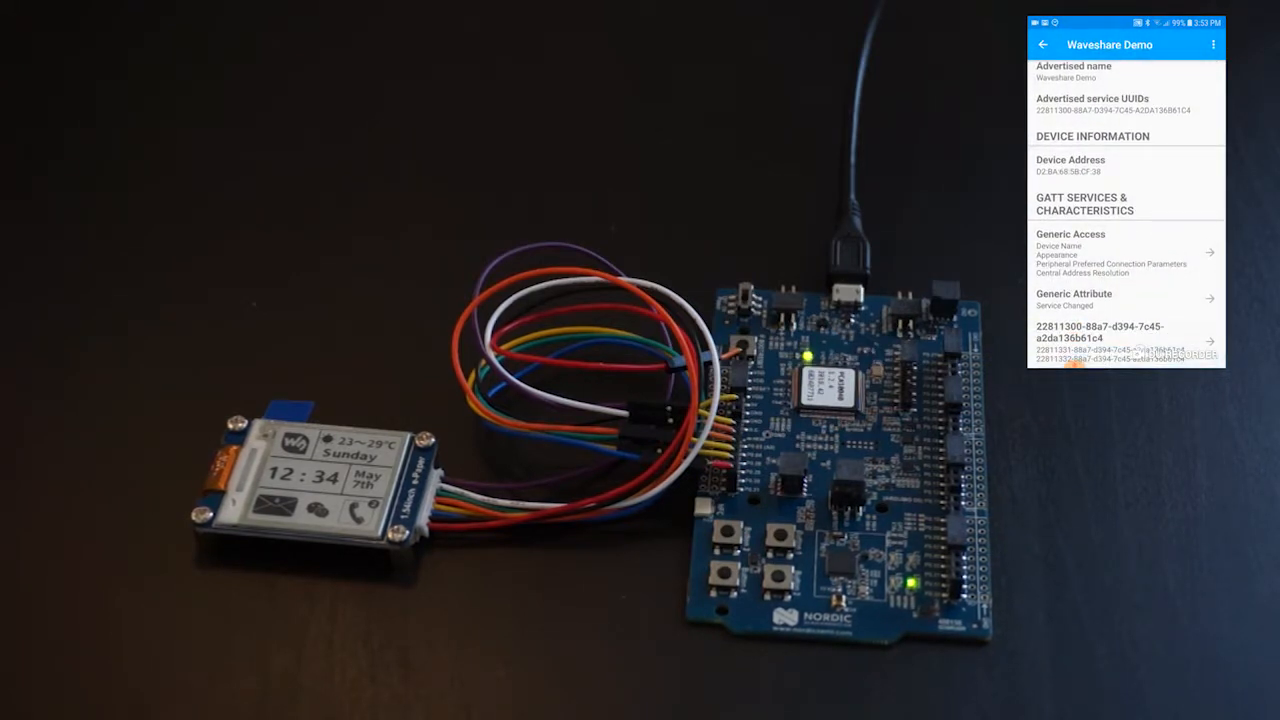
- Write hex 68656c6c6f00 to characteristic 22811331 and return to the Waveshare Demo page
click(1100, 340)
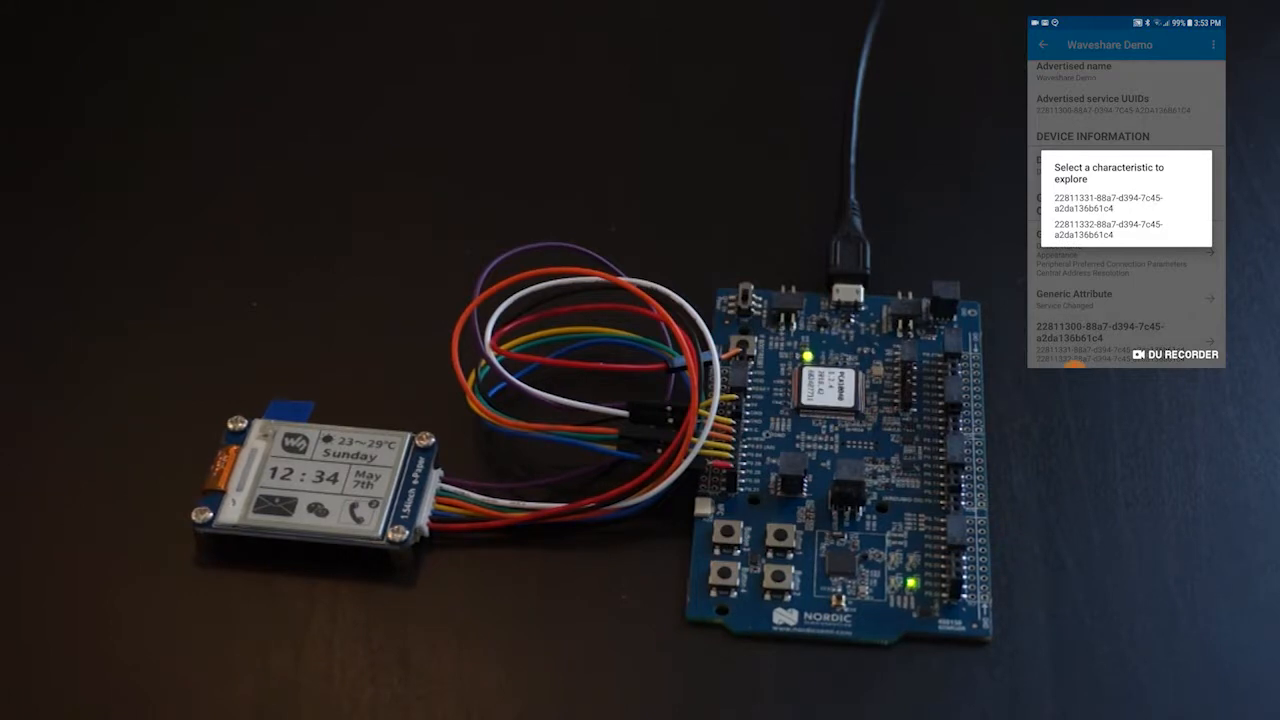
click(1108, 202)
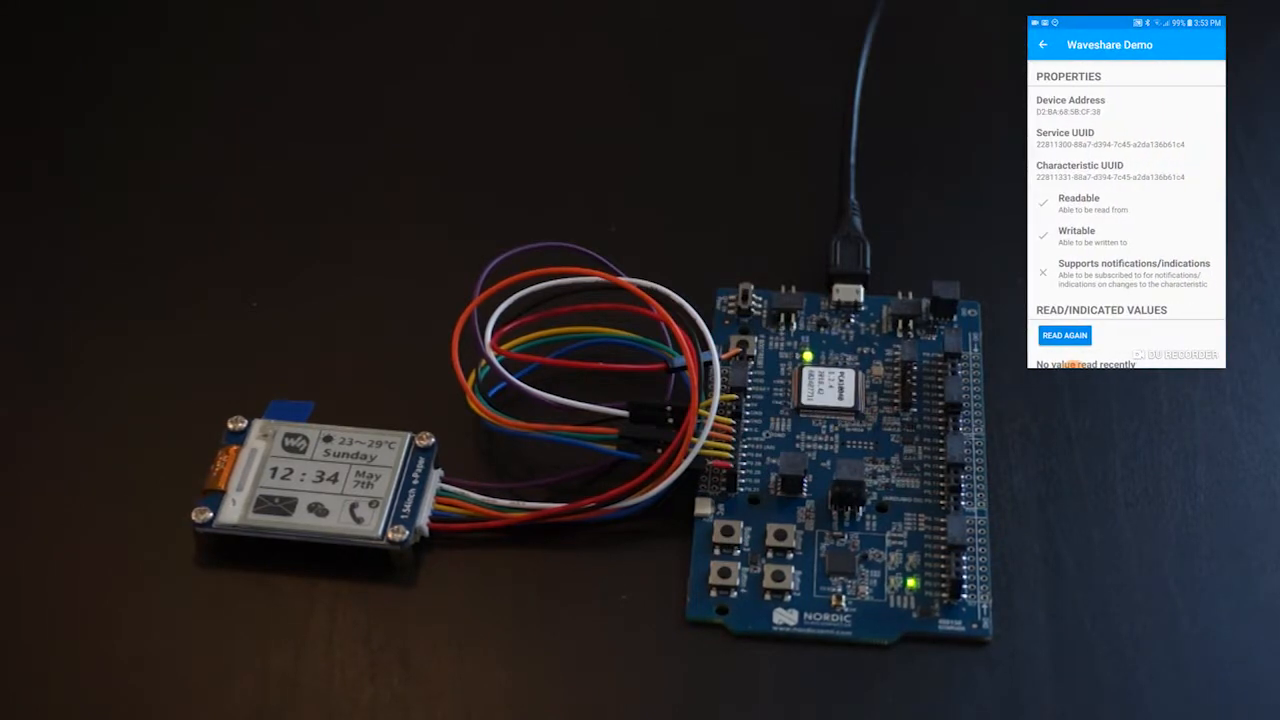
scroll(down, 3)
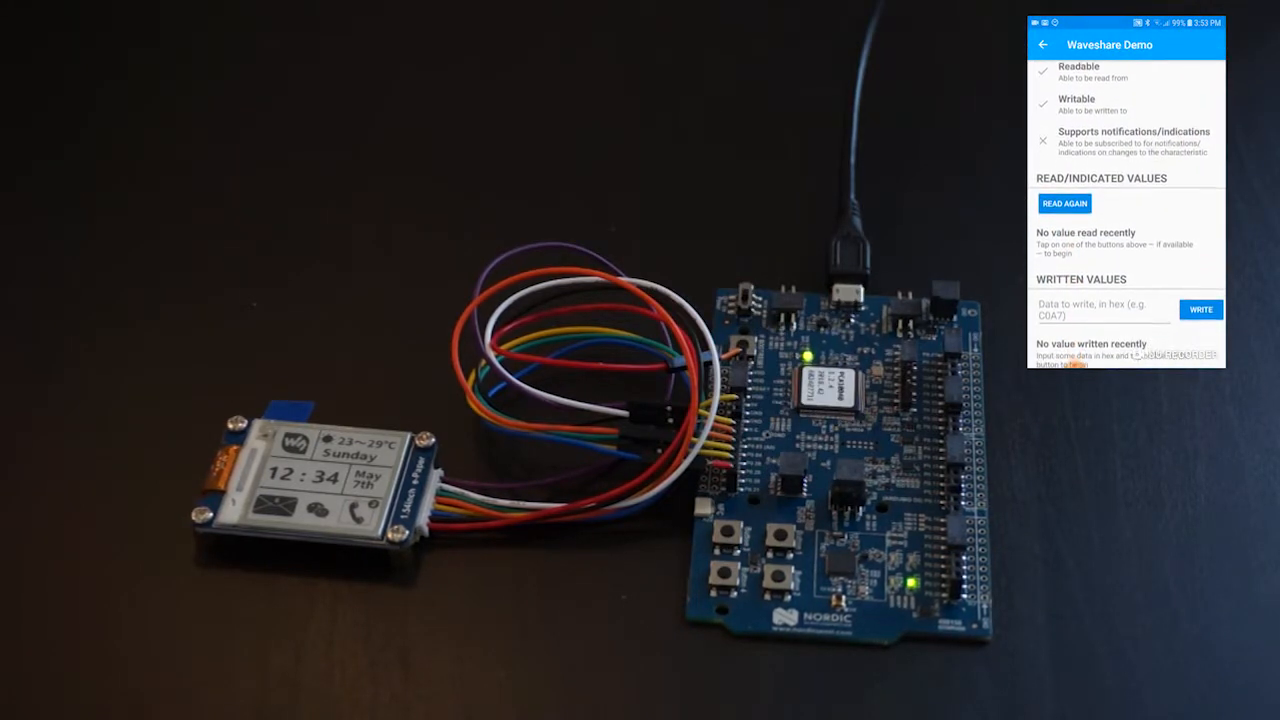
click(1064, 203)
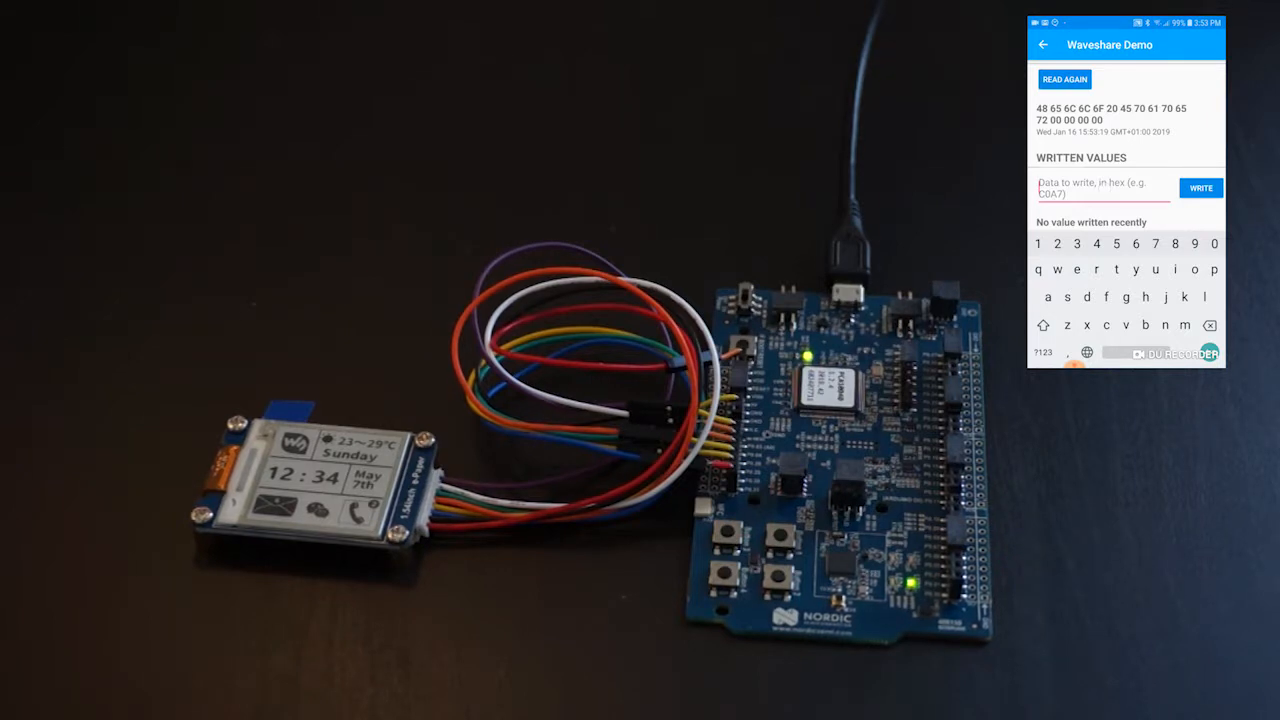
text(68656c6c6f00)
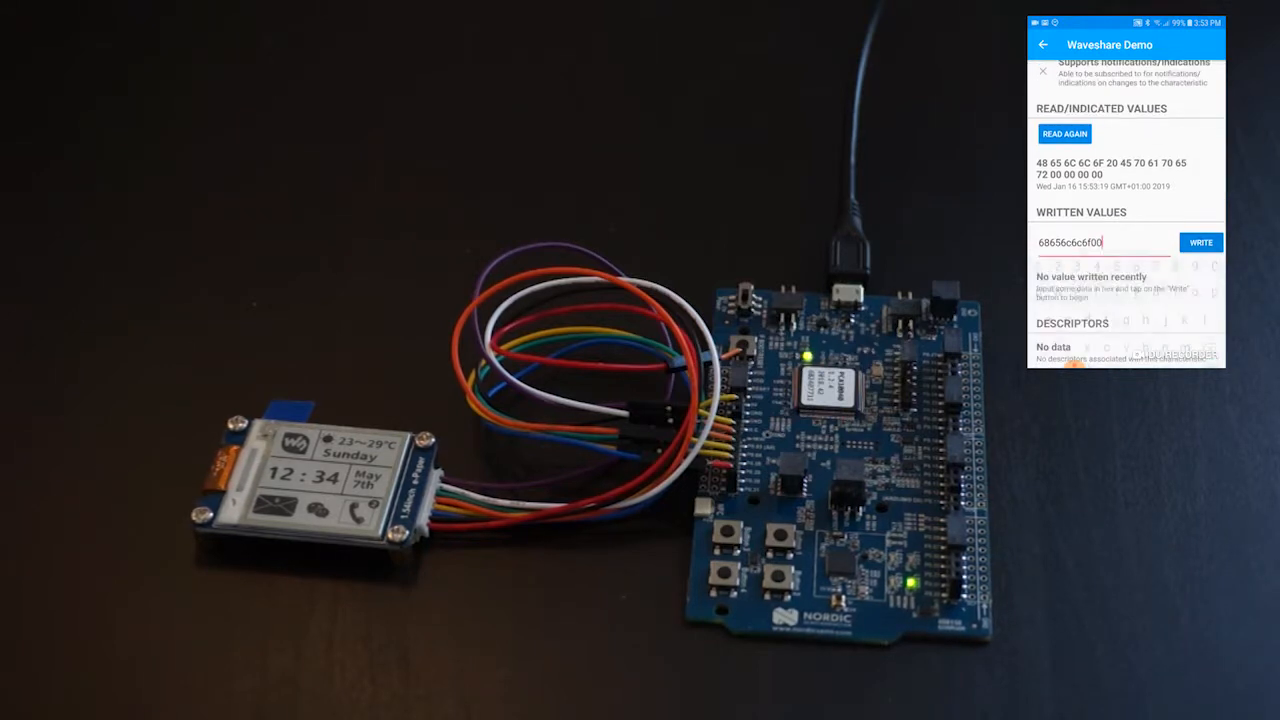
click(1200, 242)
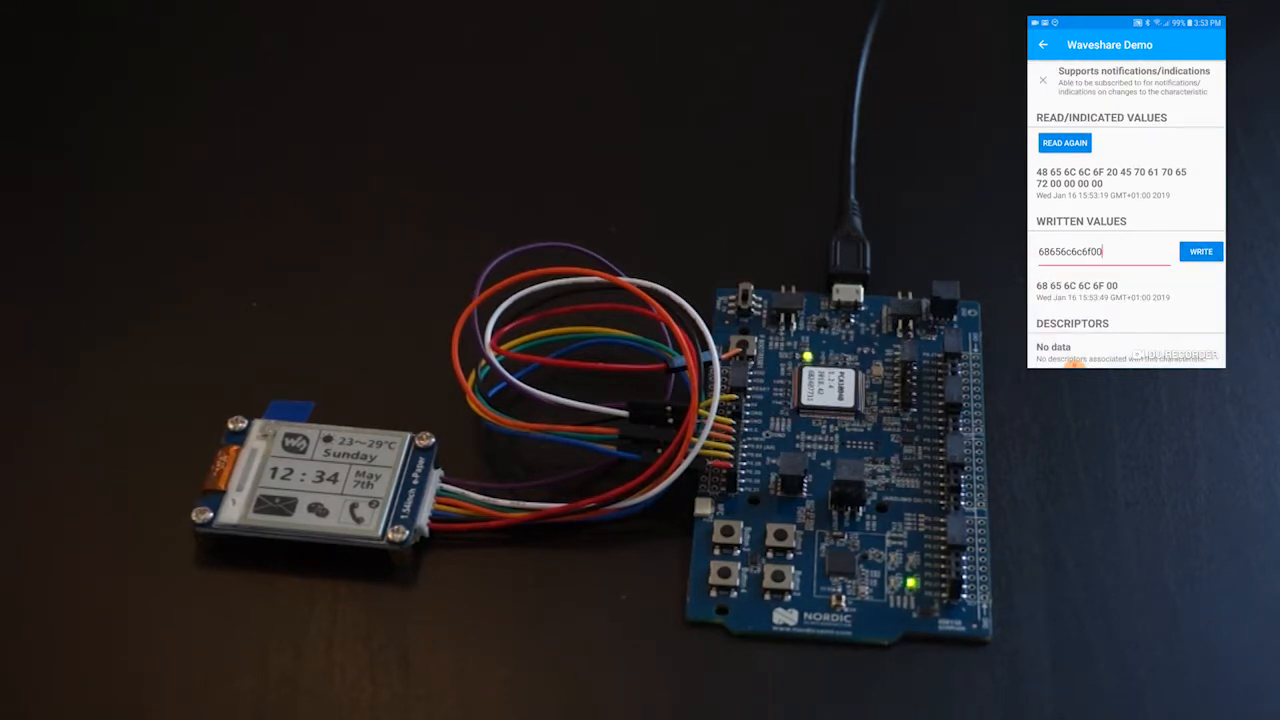
click(1064, 142)
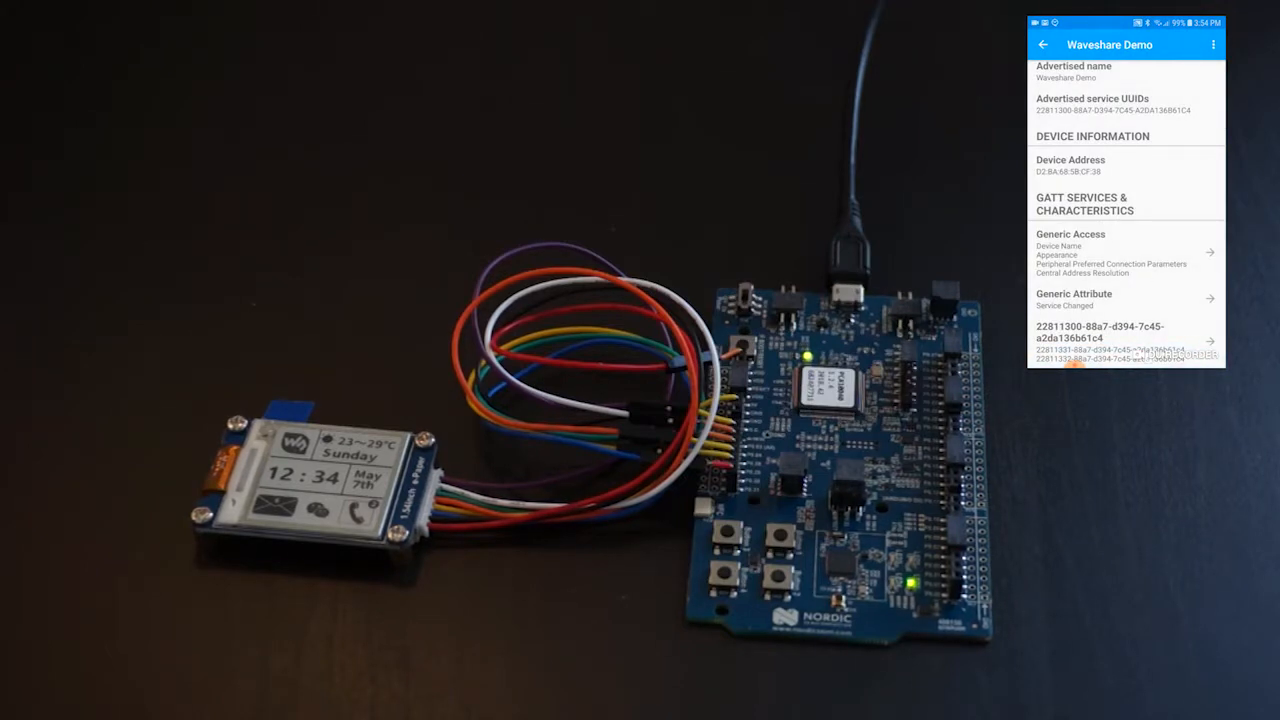
- Write 00 to characteristic 22811332 to show 'hello', then go back
click(1100, 340)
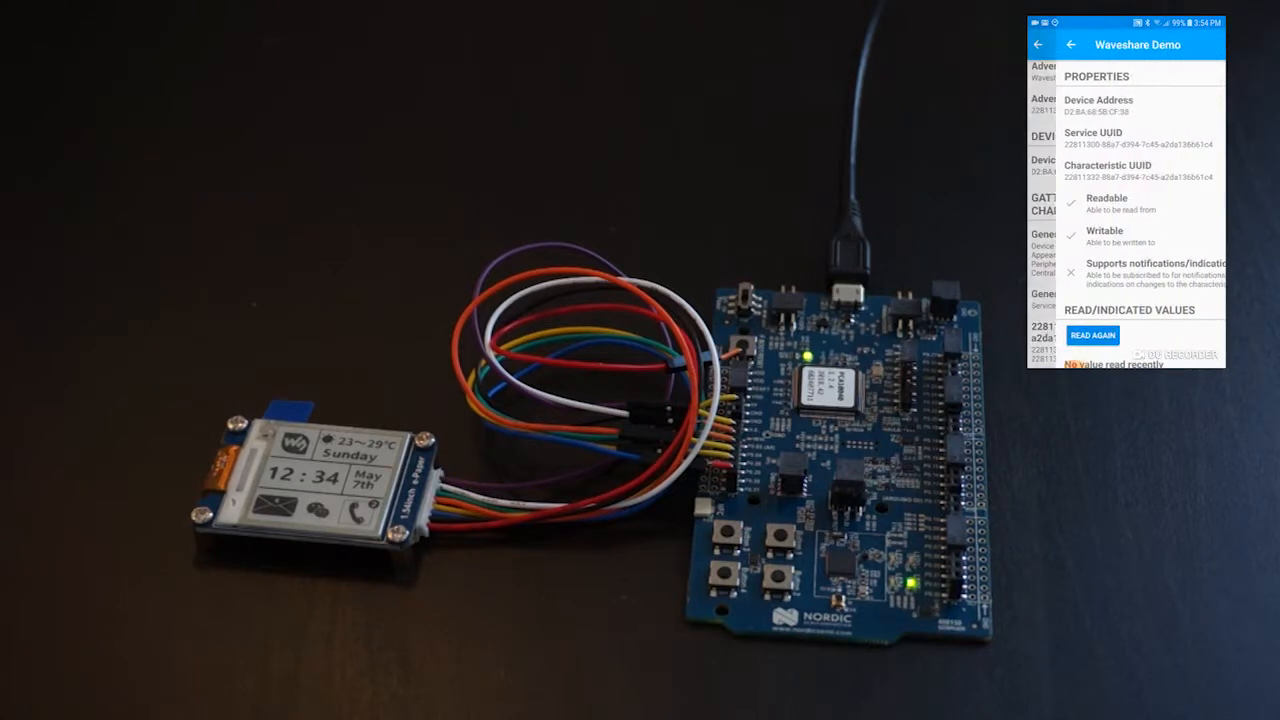
scroll(down, 3)
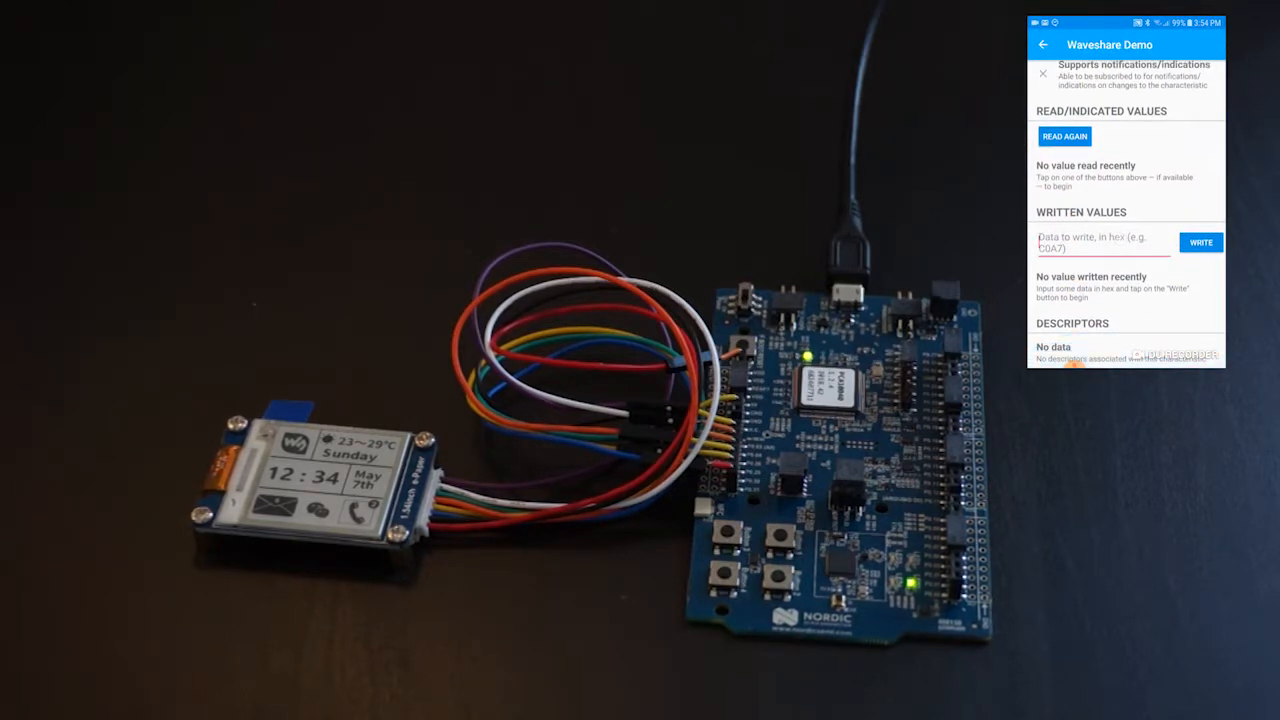
click(1200, 251)
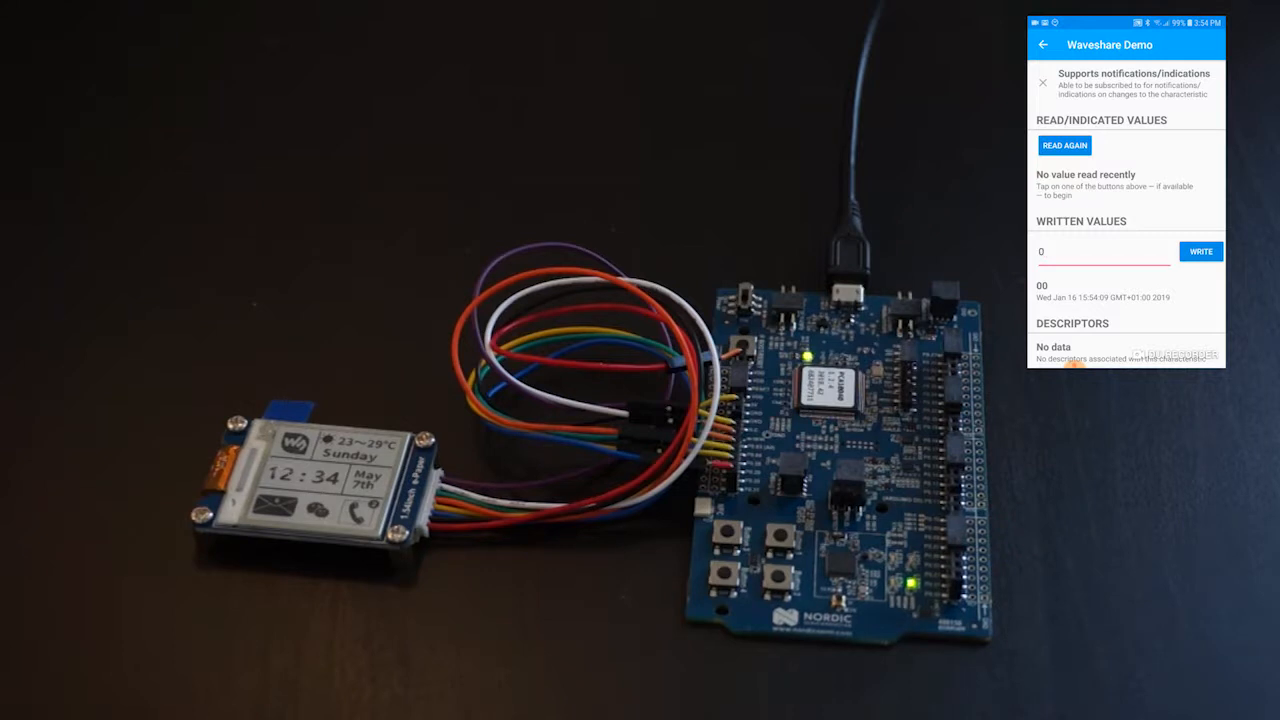
click(1043, 44)
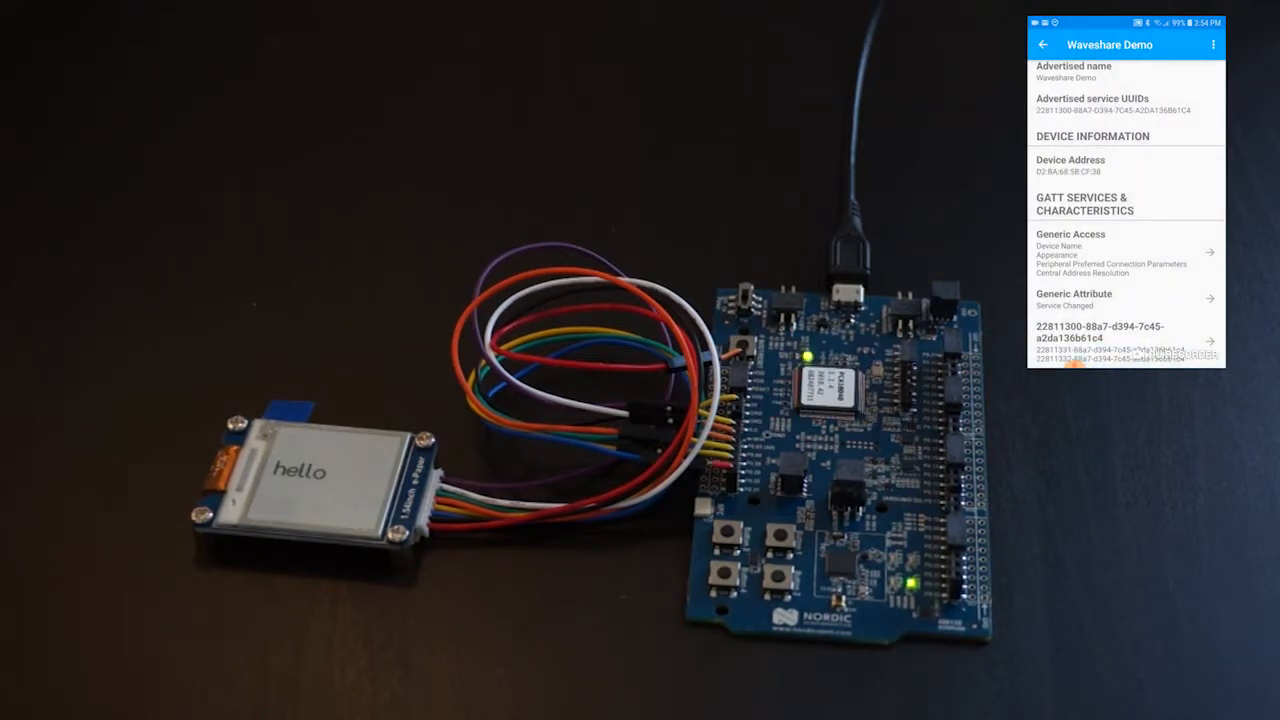
- Write 40 to the custom characteristic to restart the board as RapitagDfu
click(1100, 340)
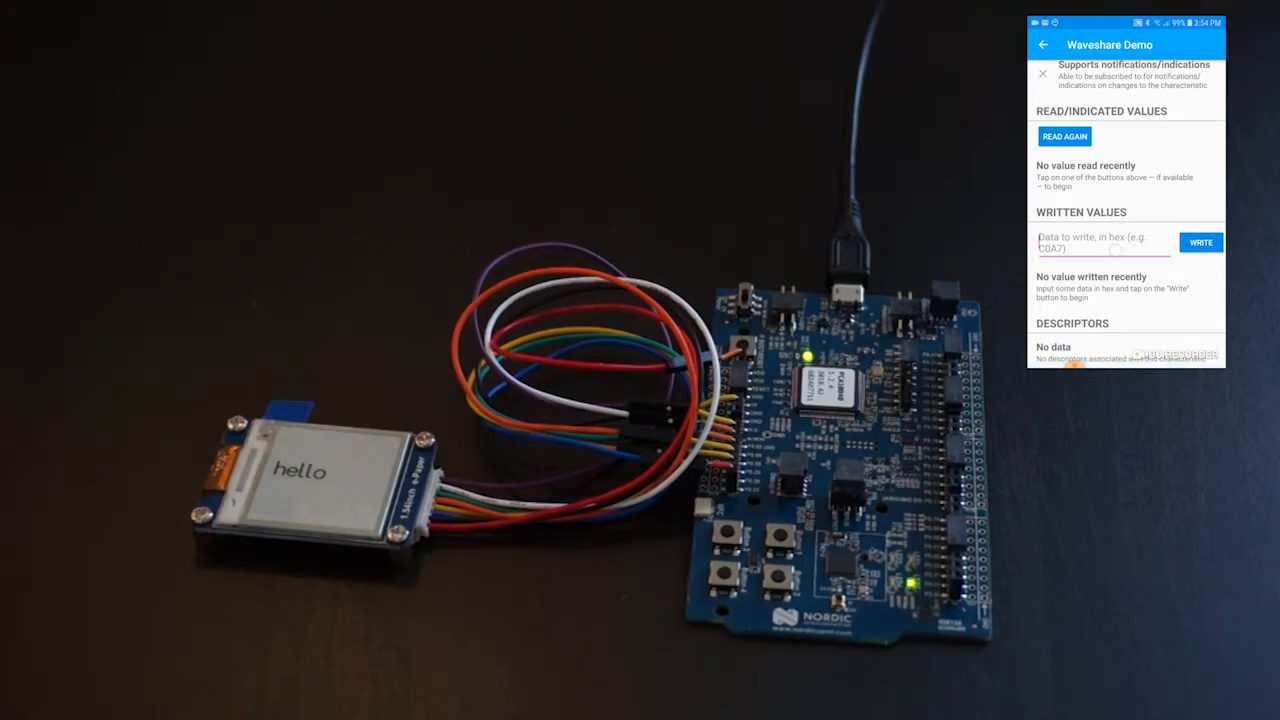
text(40)
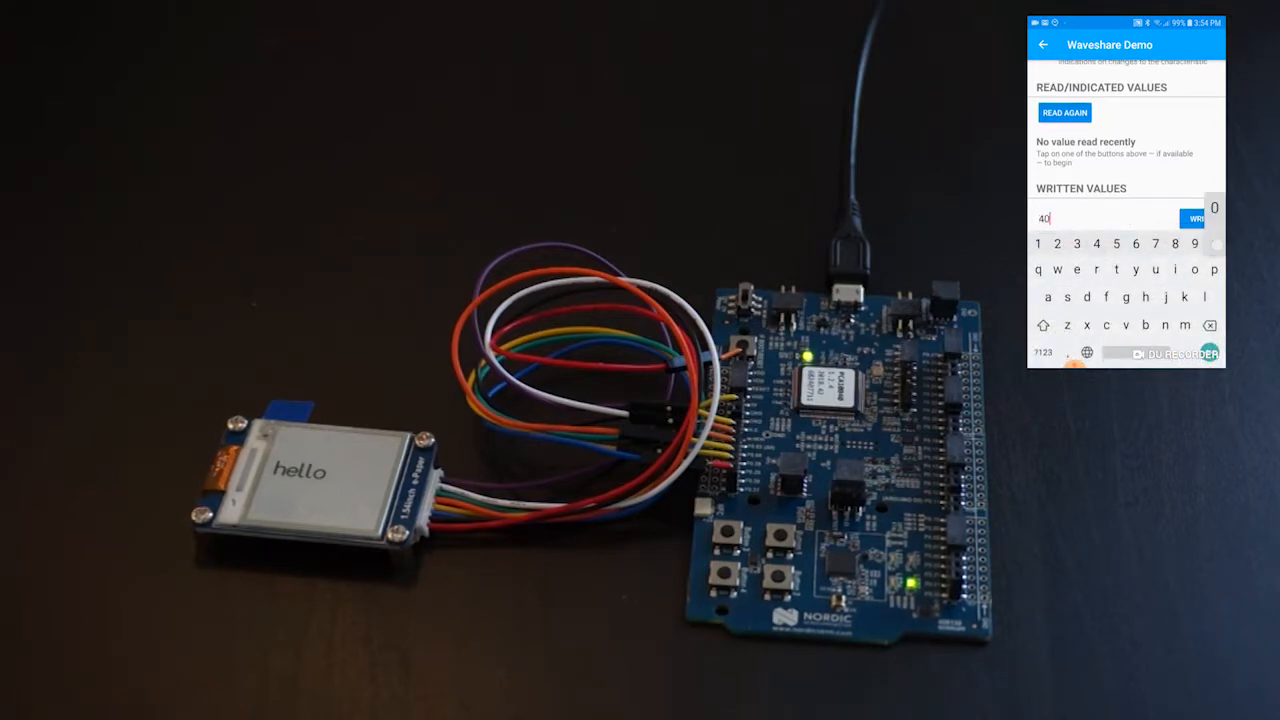
click(1042, 44)
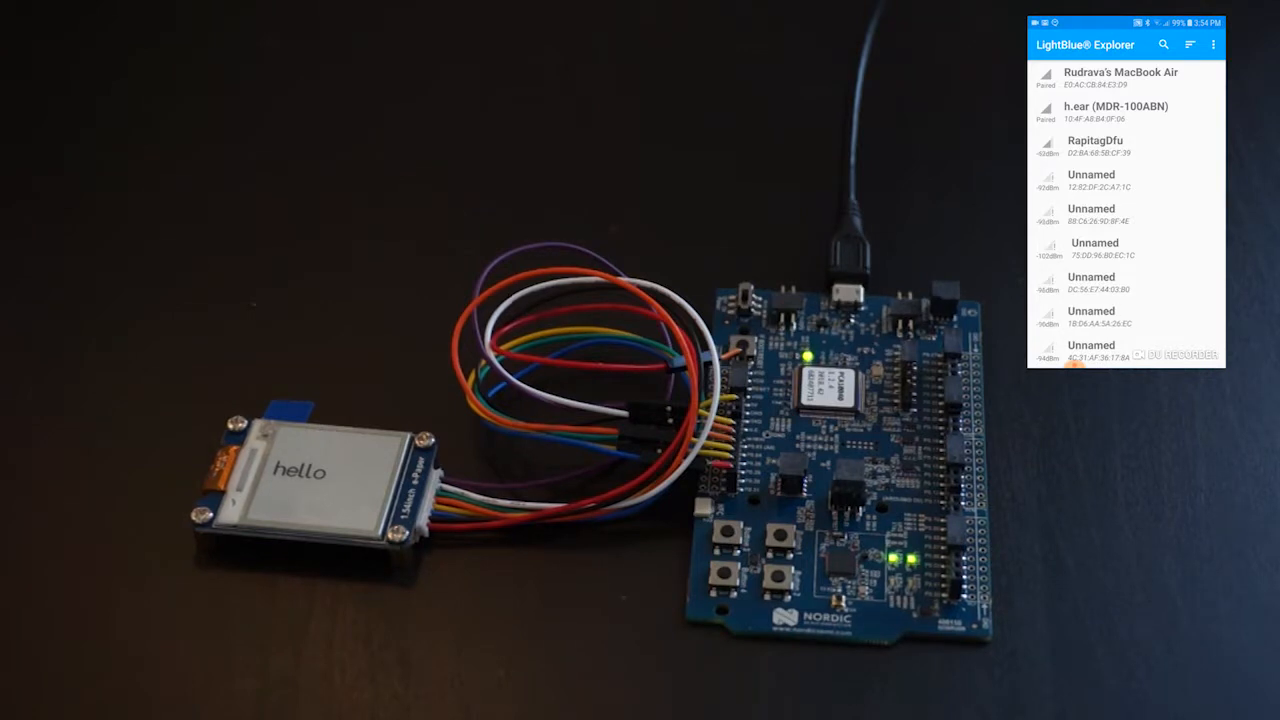